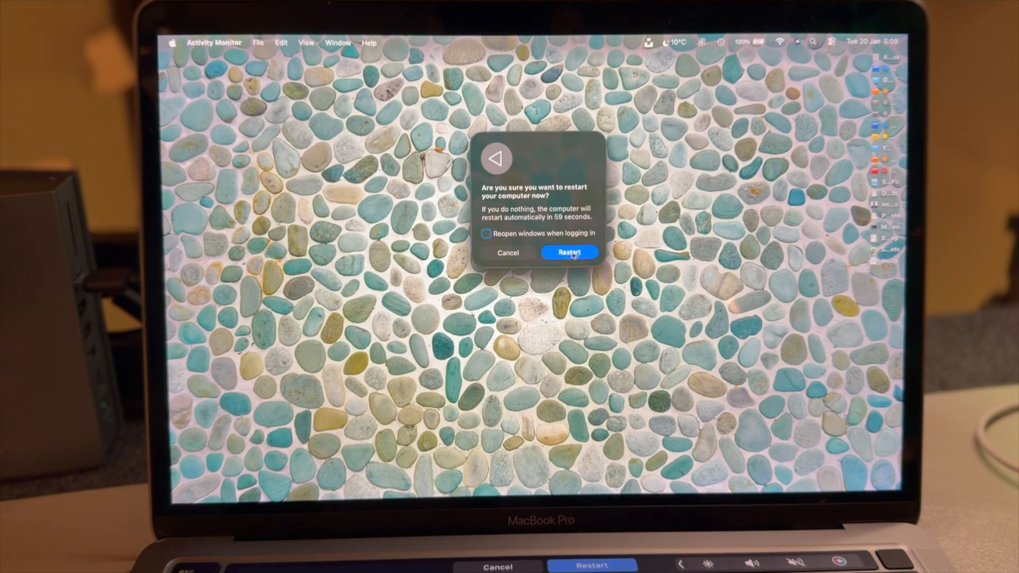
Confirm the restart dialog to reboot the Mac immediately.
{"action": "left_click", "coordinate": [569, 253]}
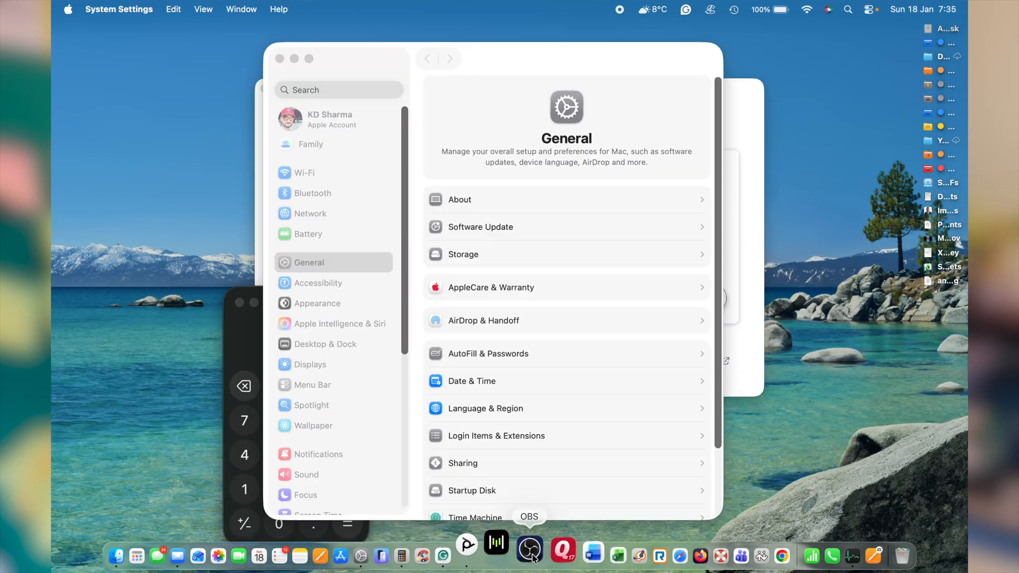
Switch to Activity Monitor from the Dock to view its Memory tab.
{"action": "left_click", "coordinate": [530, 556]}
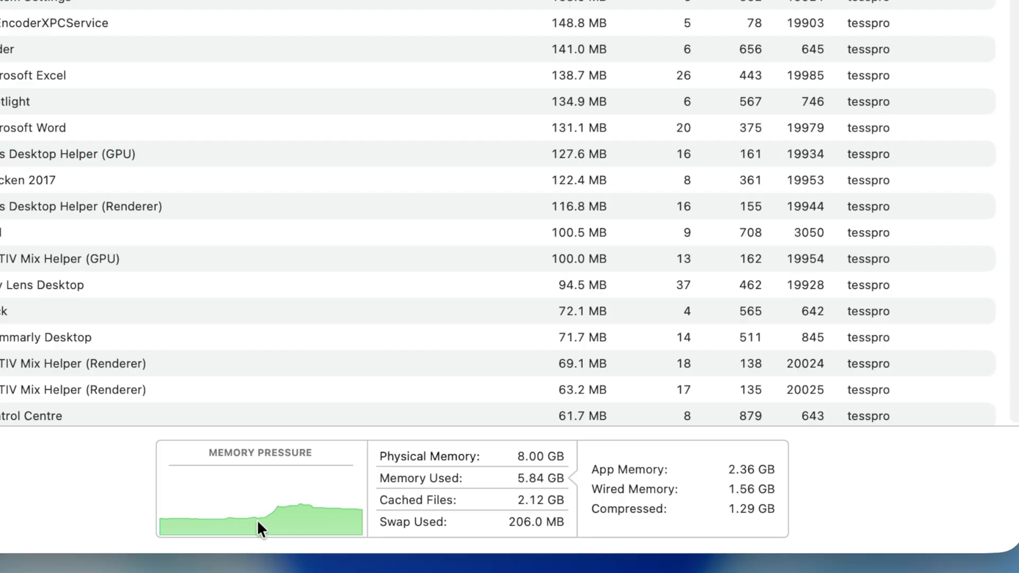
{"action": "mouse_move", "coordinate": [260, 524]}
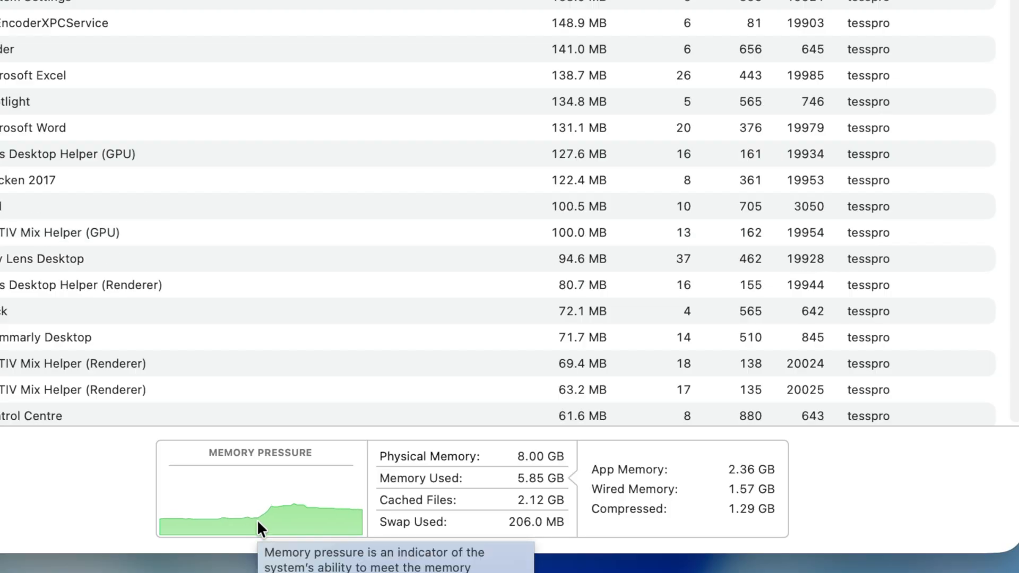
{"action": "mouse_move", "coordinate": [345, 526]}
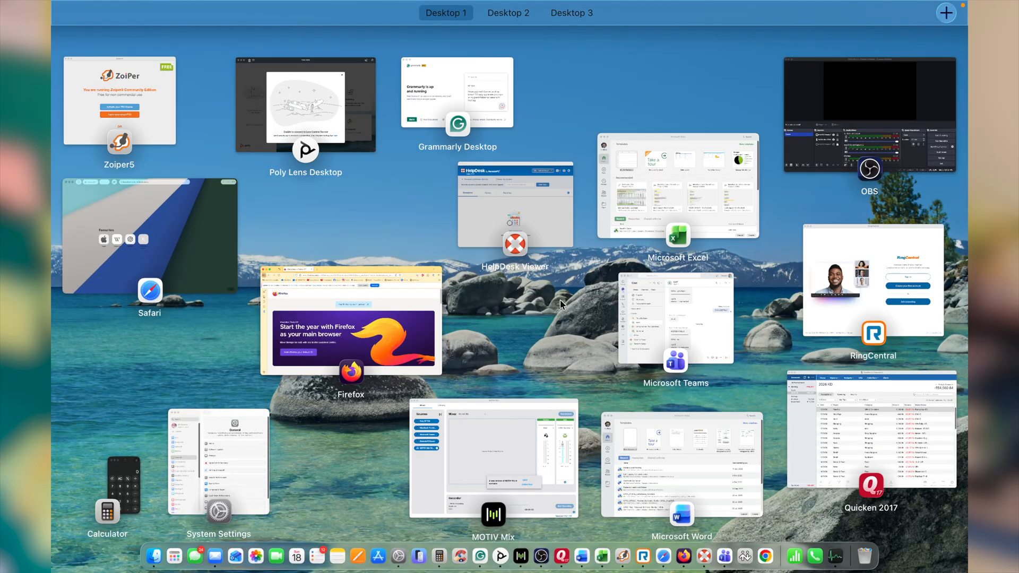
{"action": "mouse_move", "coordinate": [511, 339]}
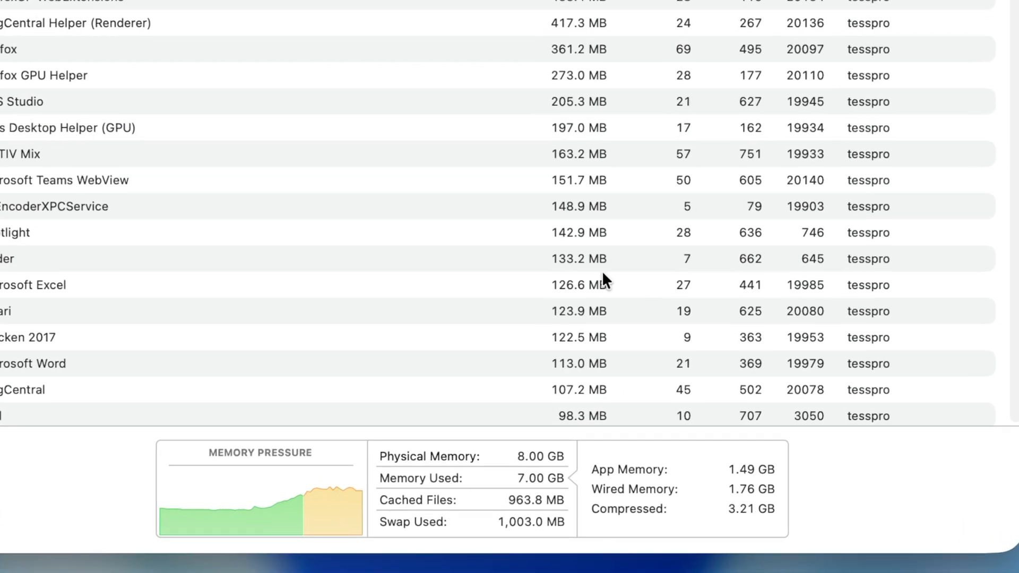
{"action": "mouse_move", "coordinate": [331, 504]}
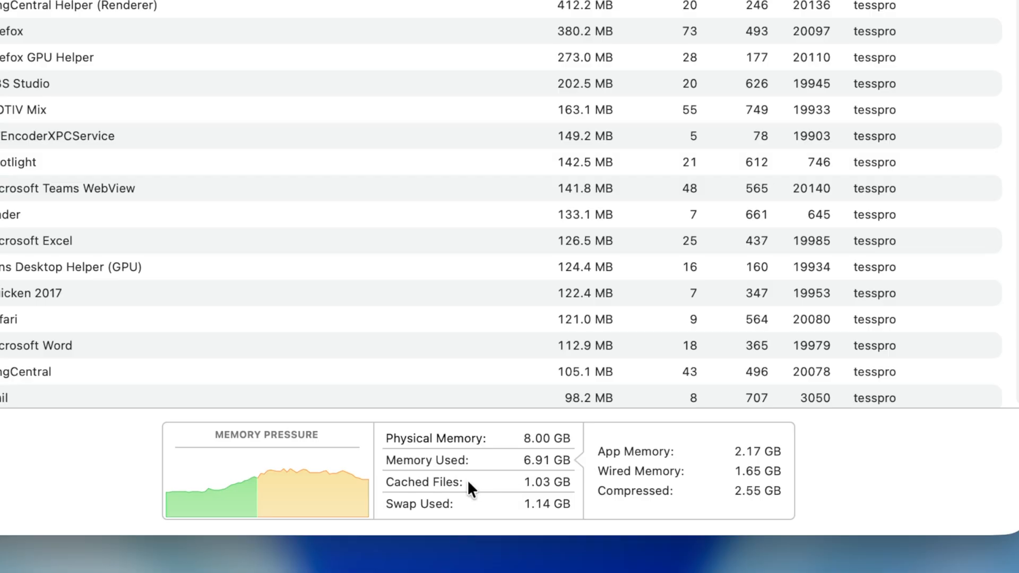
{"action": "mouse_move", "coordinate": [525, 495]}
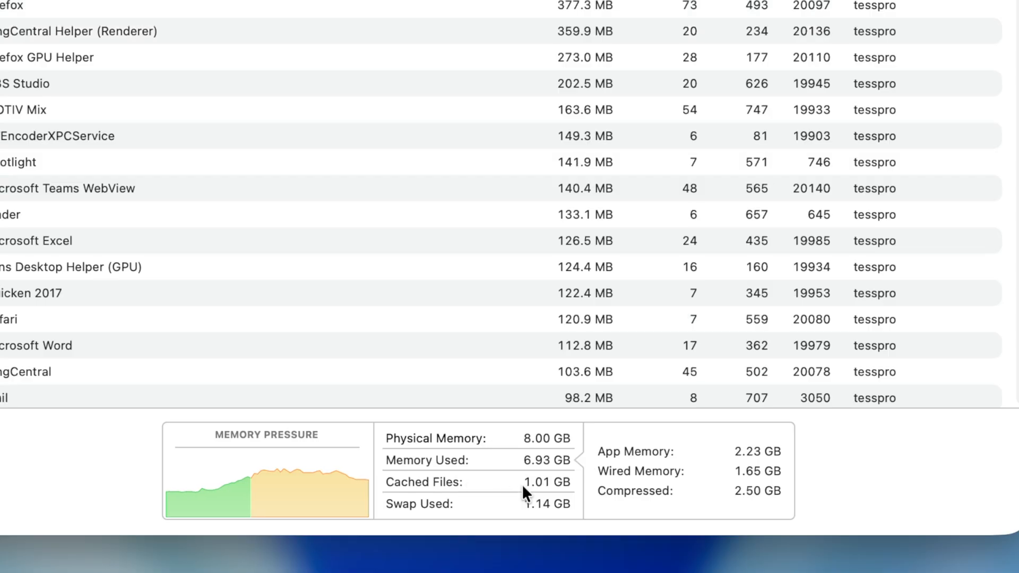